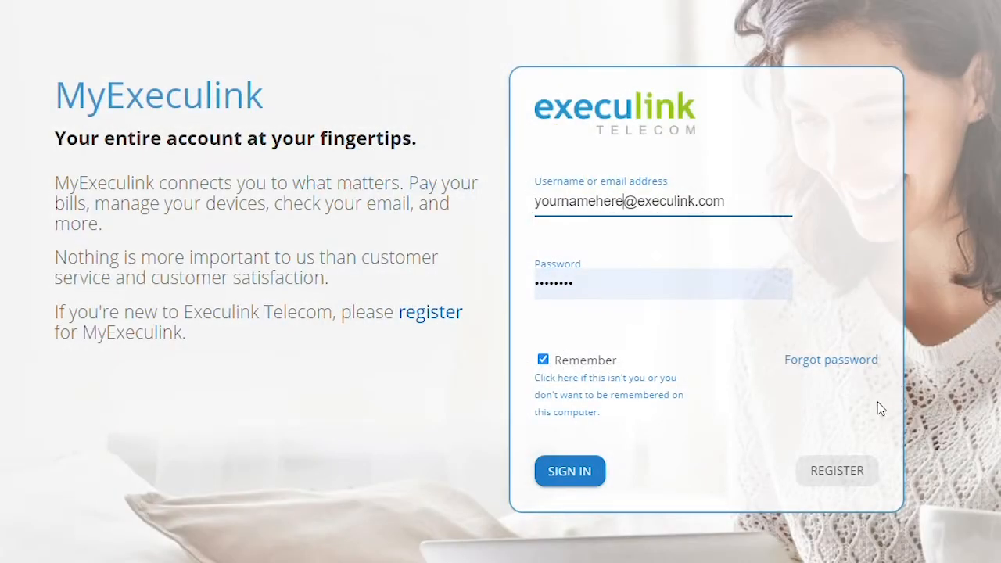
# Sign in and go to the TV service from the Services menu to see the Link TV overview
pyautogui.click(569, 471)
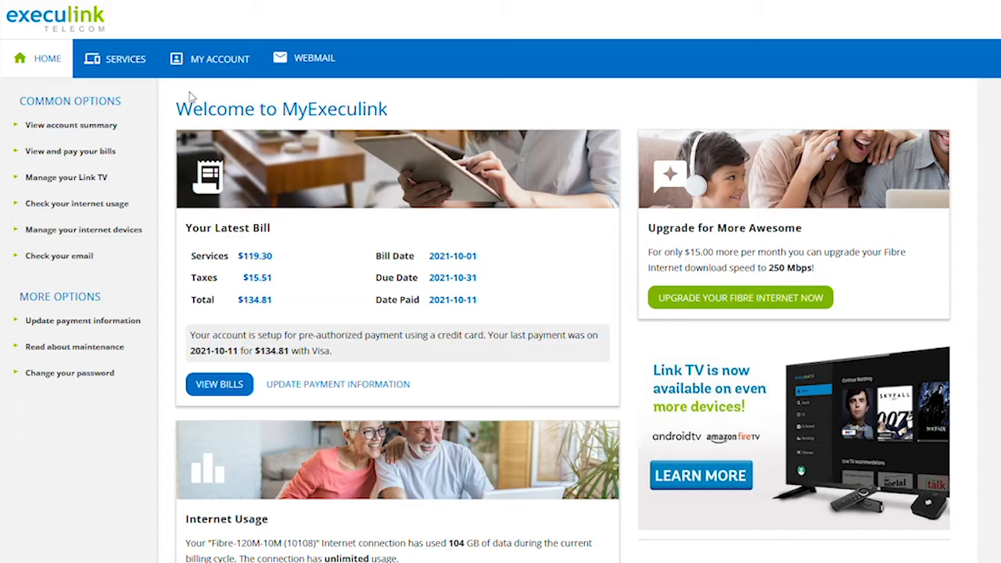
pyautogui.click(125, 59)
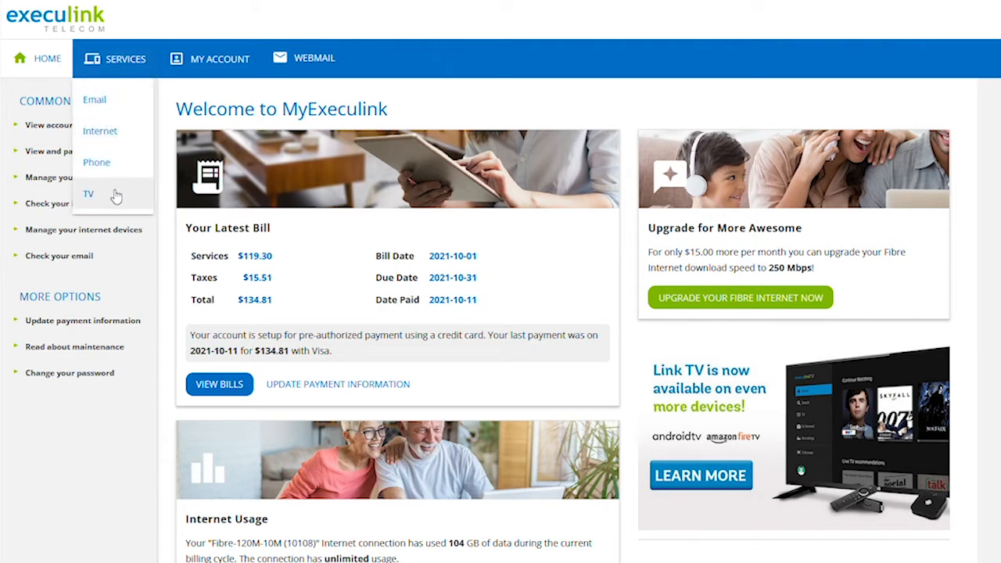
pyautogui.click(89, 194)
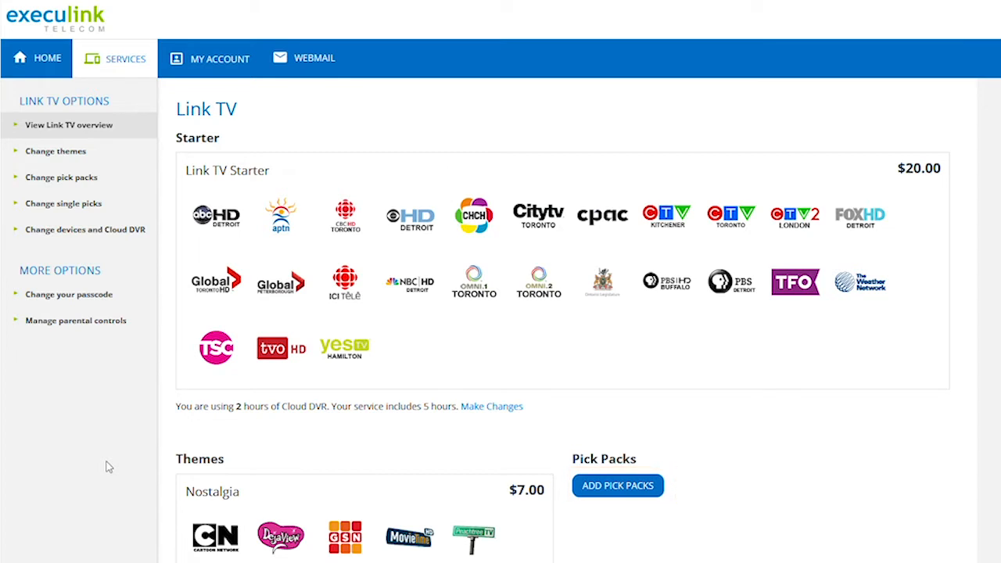
# Scroll the overview toward the Link TV Options sidebar with 'Change themes'
pyautogui.scroll(-3)
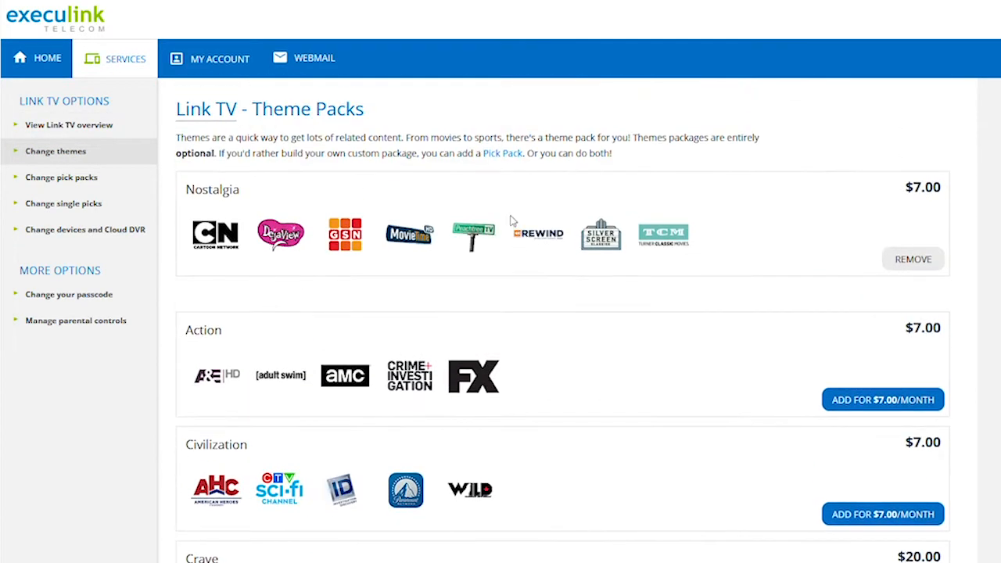
pyautogui.moveTo(874, 407)
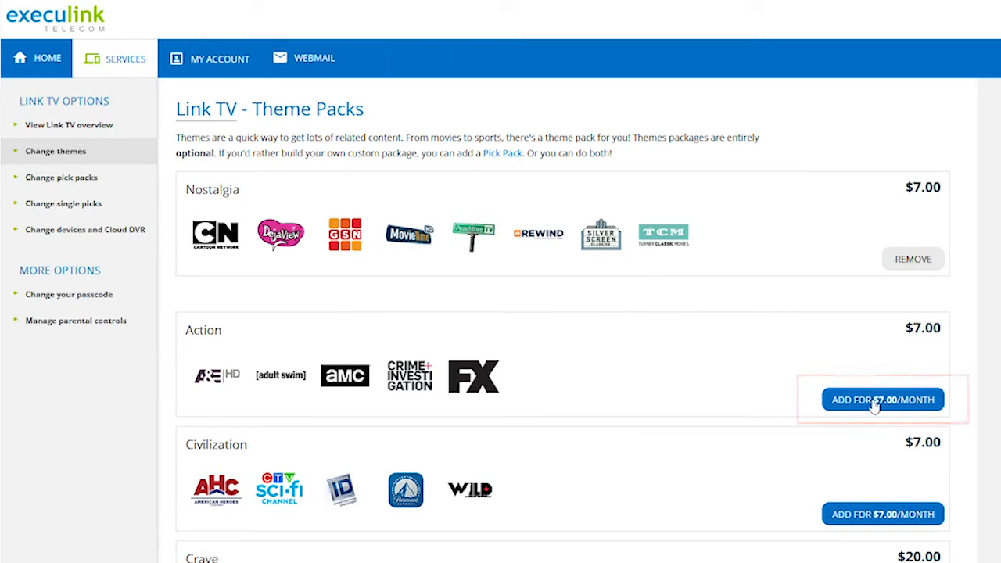
# Add the Action theme pack at $7.00/month, reaching its $1.30 first-charge confirmation
pyautogui.click(882, 400)
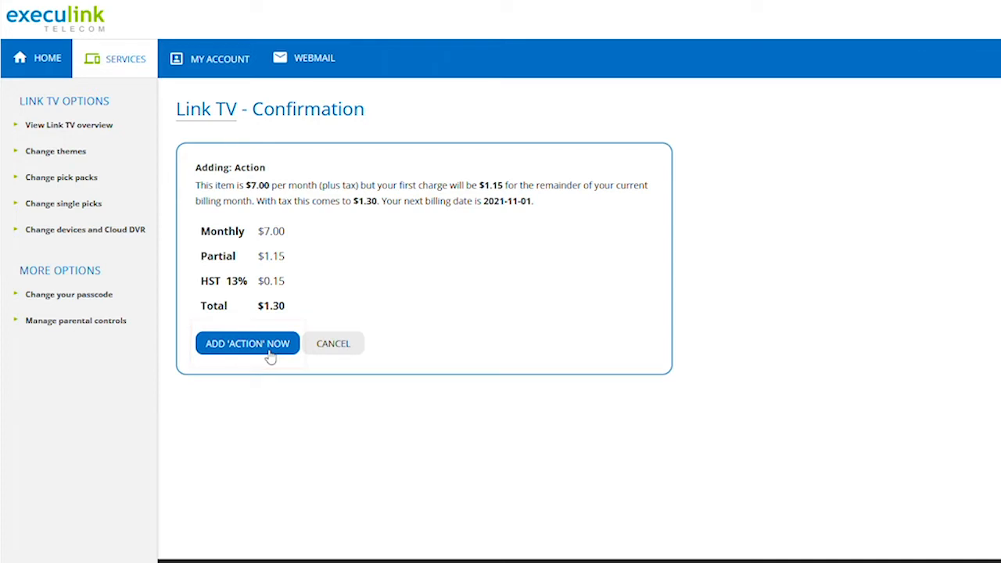
pyautogui.moveTo(143, 368)
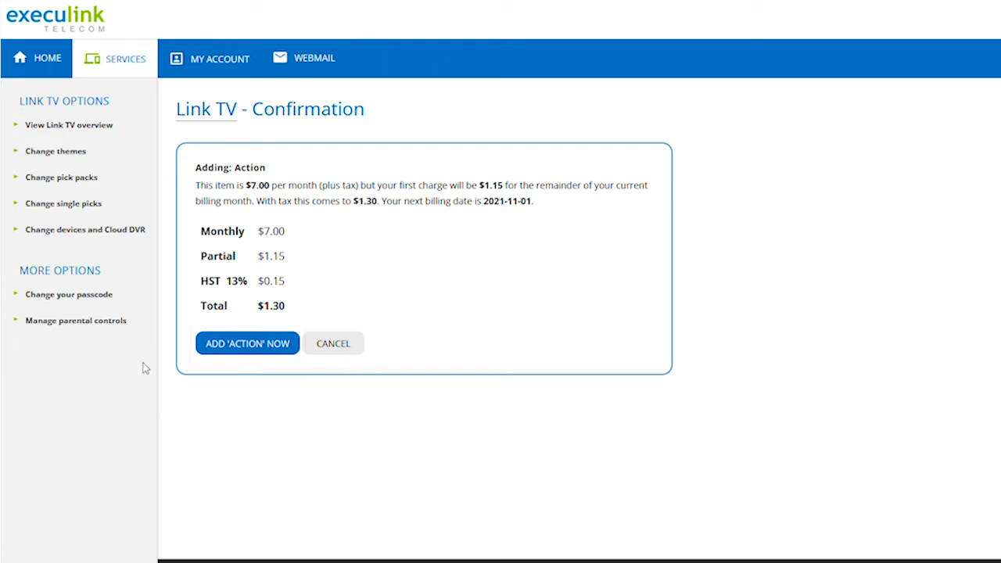
pyautogui.moveTo(78, 181)
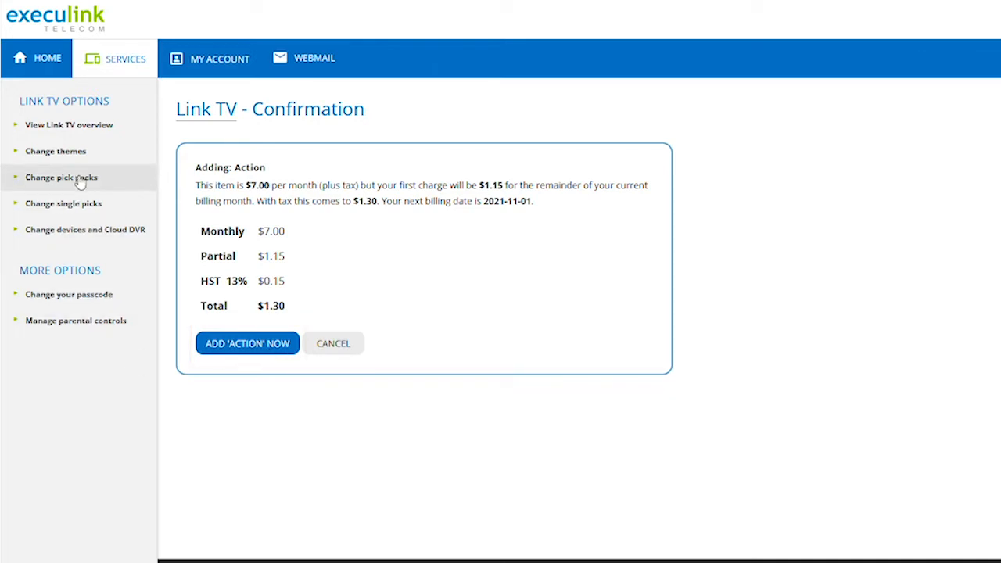
# On Pick Packs, fill all ten slots for the $15.00 package with channels like CTV, CNN and CMT
pyautogui.click(61, 177)
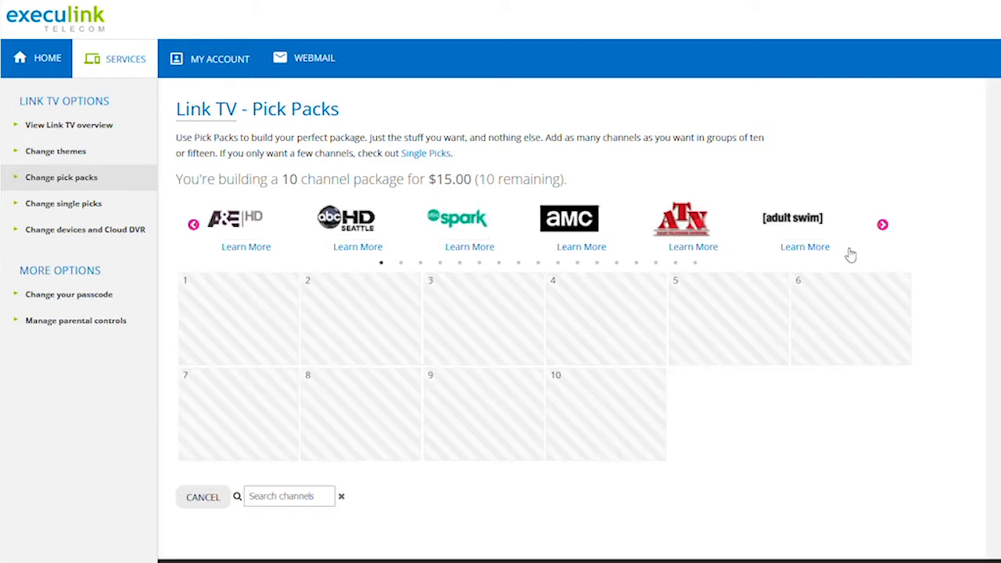
pyautogui.click(882, 225)
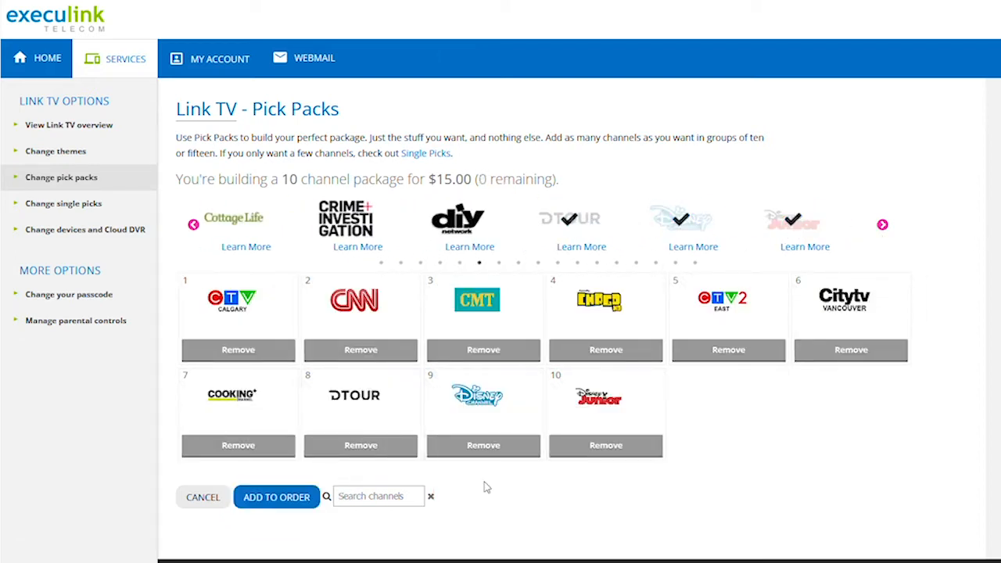
pyautogui.moveTo(85, 207)
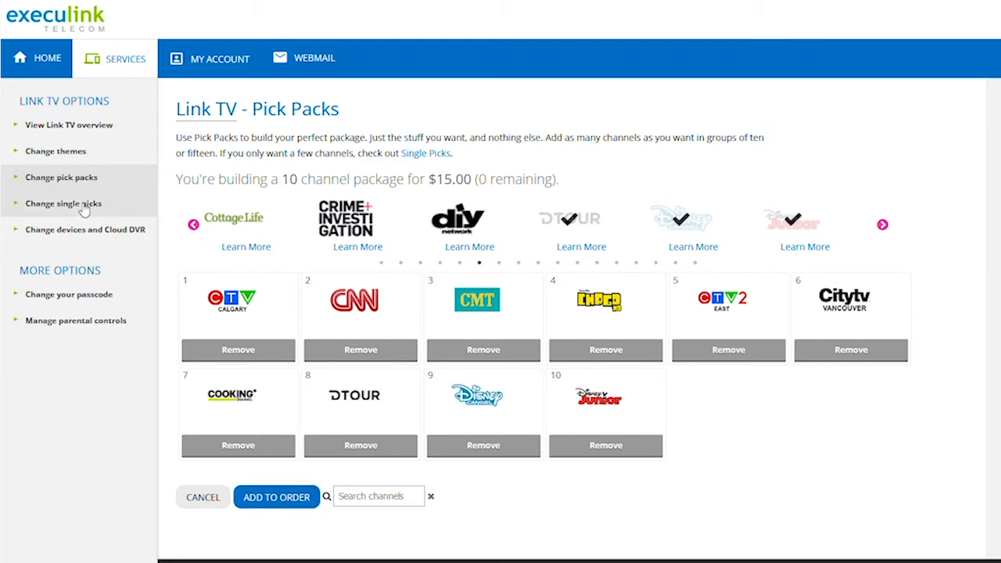
# Go to Single Picks and scroll to the channels available to add individually
pyautogui.click(63, 204)
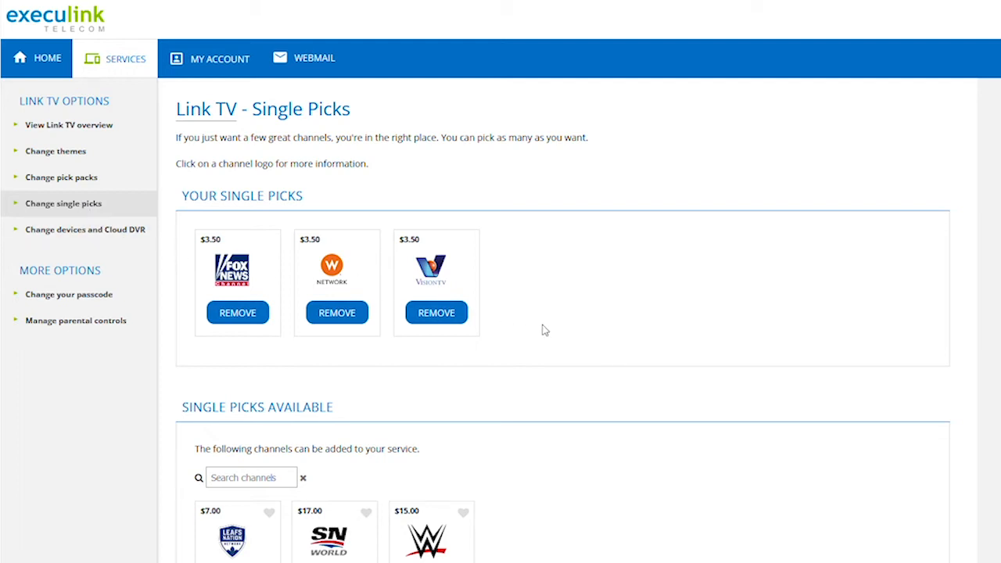
pyautogui.moveTo(528, 332)
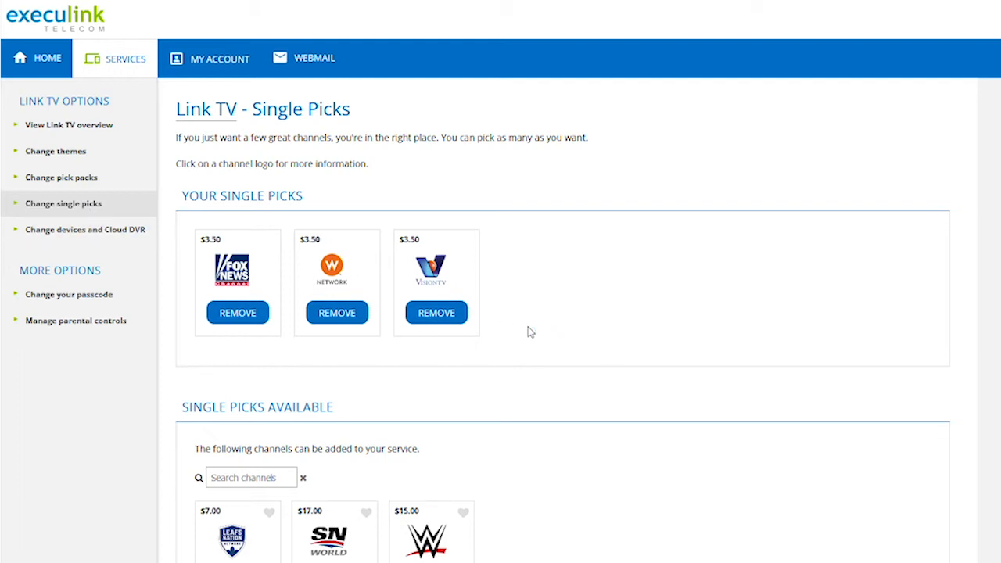
pyautogui.moveTo(438, 392)
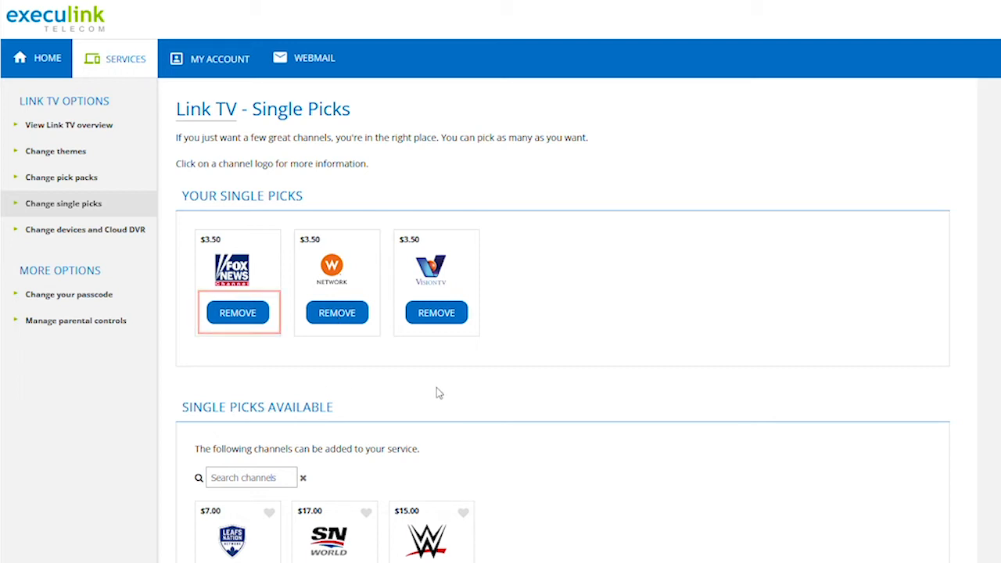
pyautogui.scroll(-3)
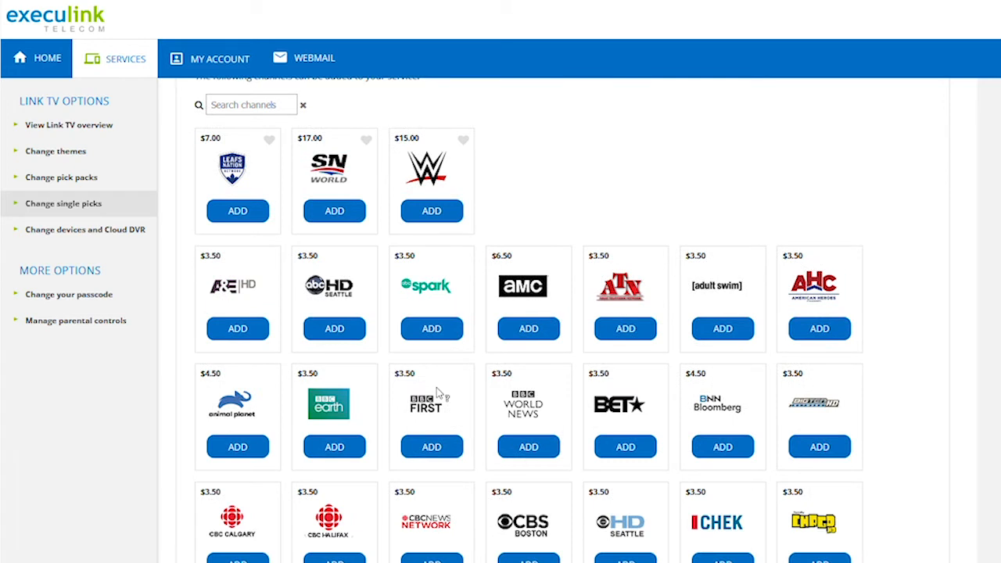
pyautogui.moveTo(94, 332)
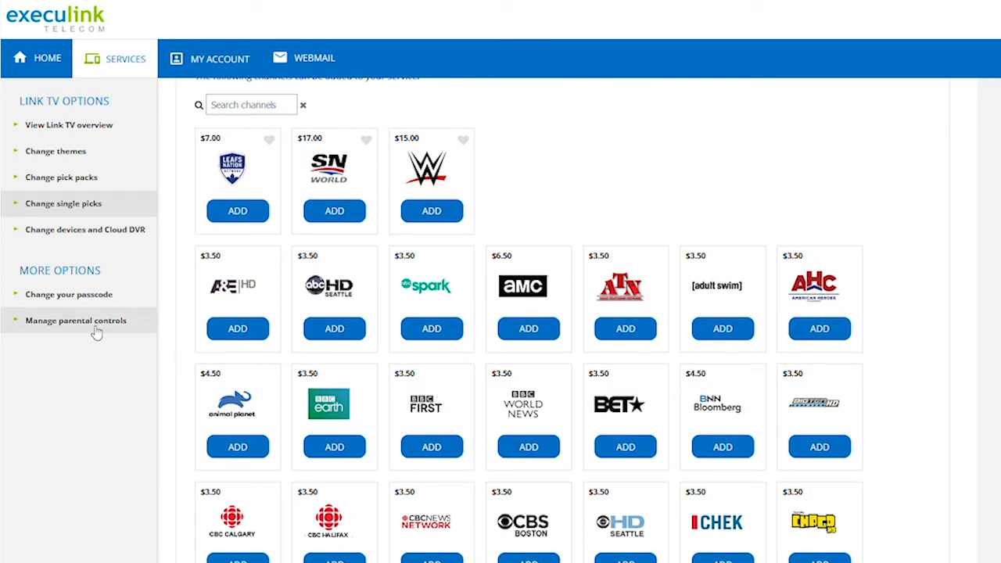
# Go to Devices & Cloud DVR, listing set-top boxes STB1, STB2 and STB3
pyautogui.click(85, 229)
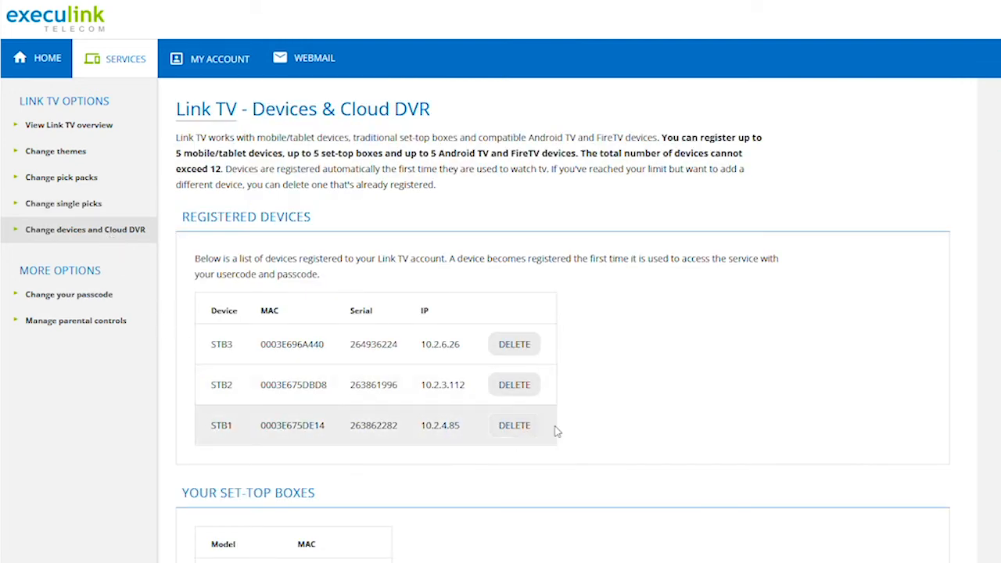
pyautogui.moveTo(688, 419)
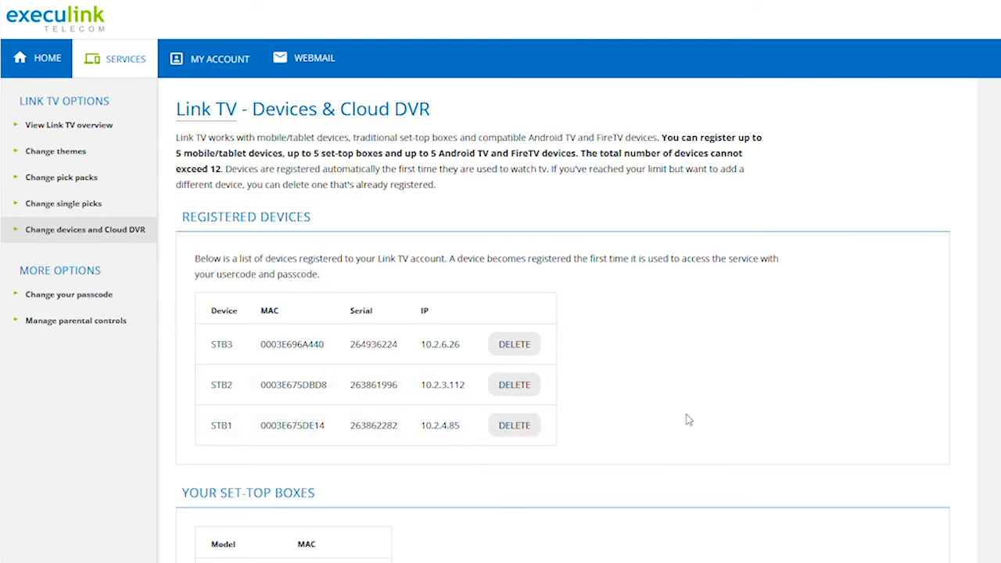
pyautogui.moveTo(679, 416)
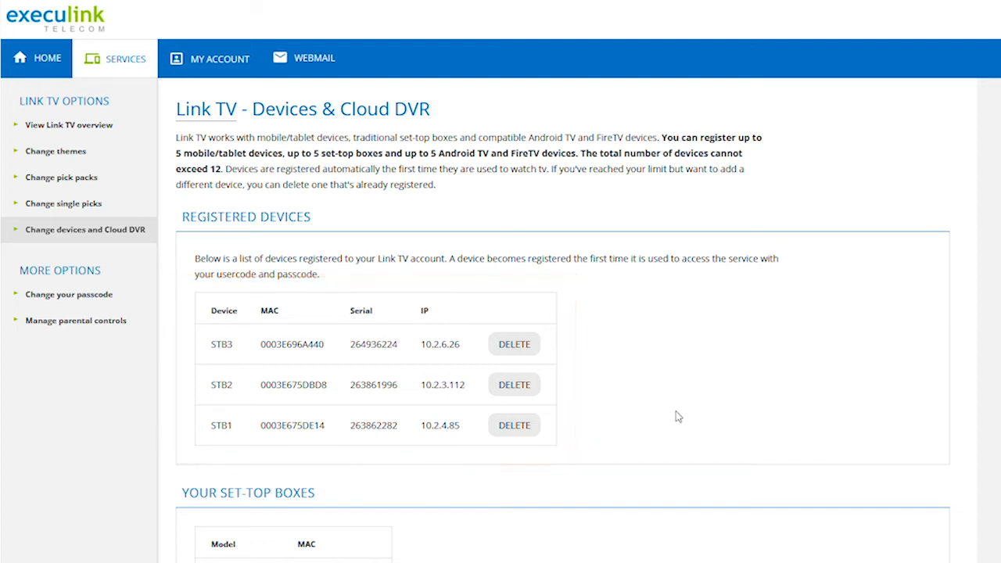
pyautogui.moveTo(653, 406)
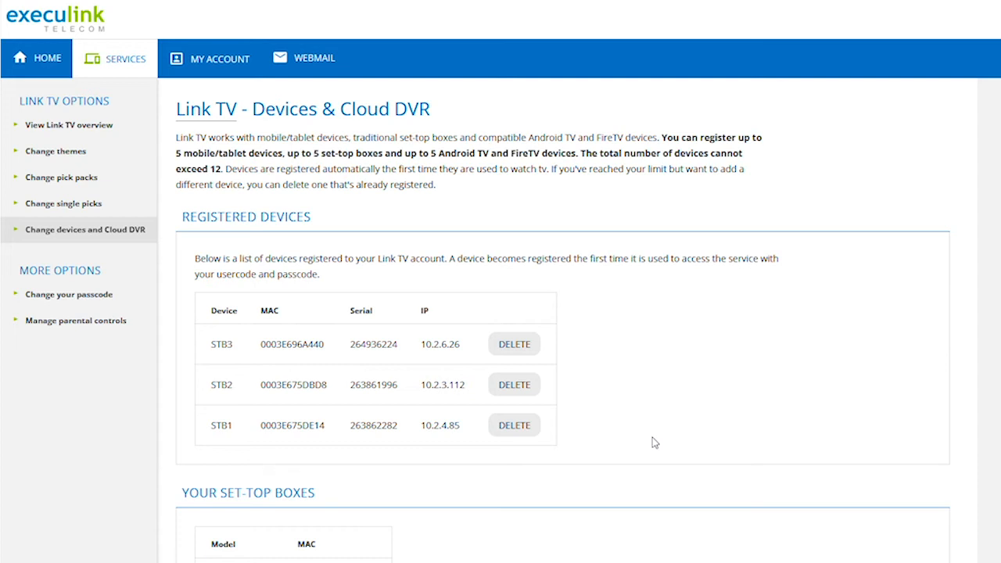
# Review the Execulink TV App downloads and Cloud DVR features, then return to the Link TV overview
pyautogui.scroll(-3)
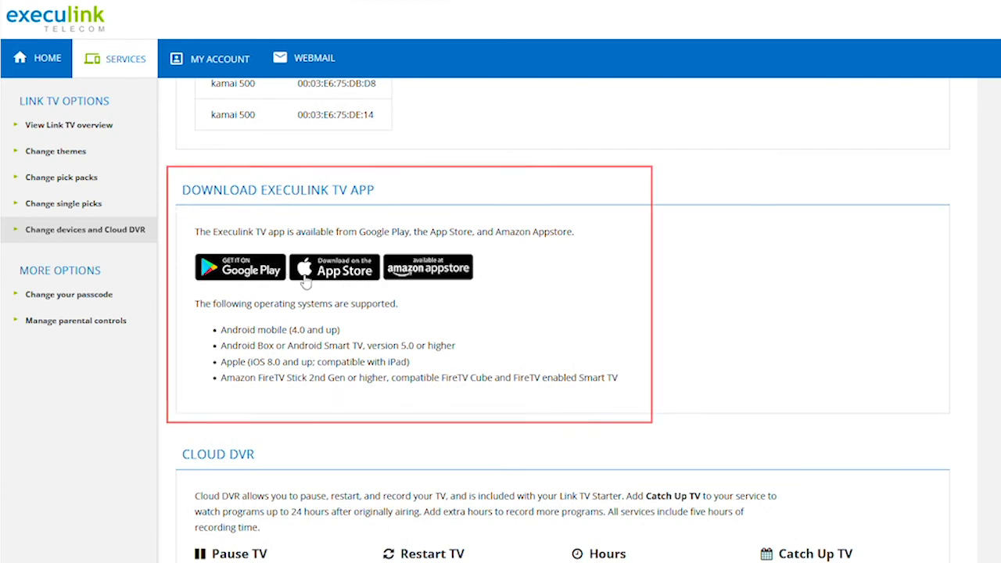
pyautogui.moveTo(581, 303)
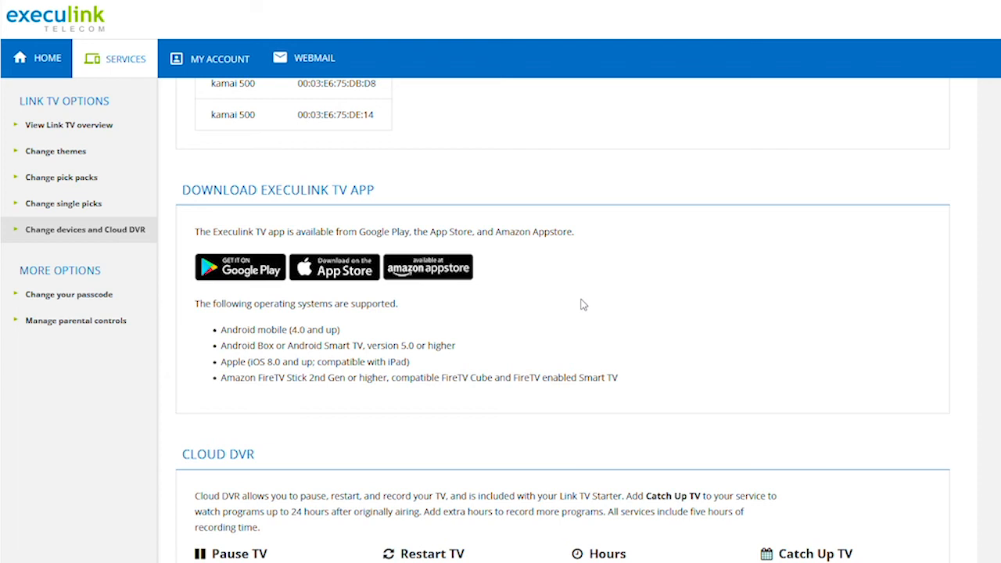
pyautogui.scroll(-3)
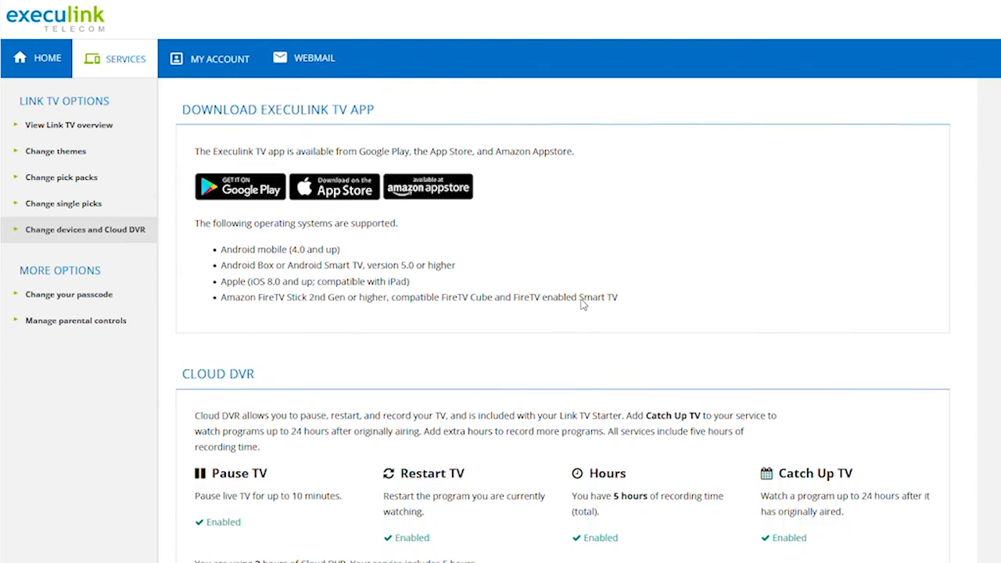
pyautogui.scroll(-3)
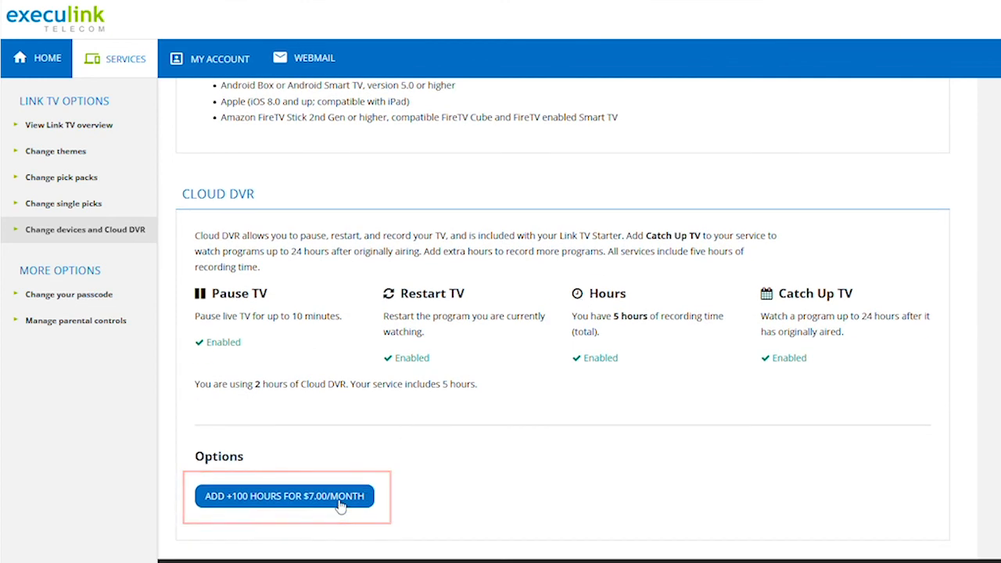
pyautogui.moveTo(444, 413)
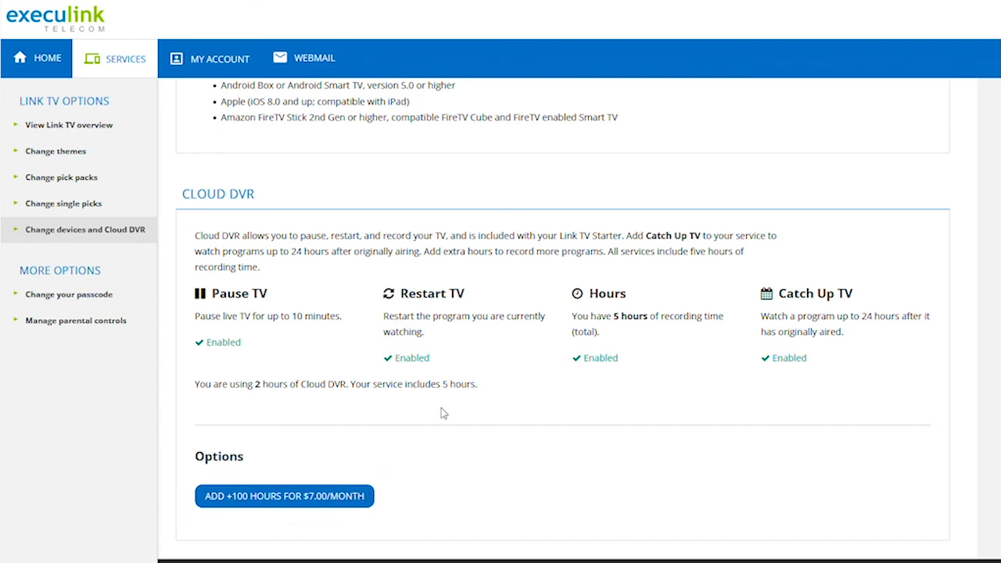
pyautogui.moveTo(531, 192)
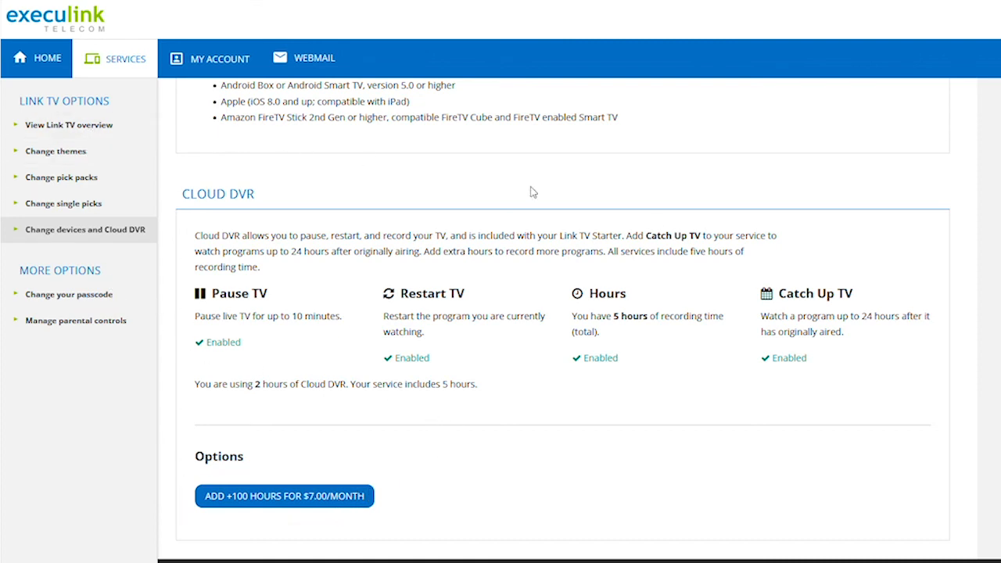
pyautogui.click(68, 125)
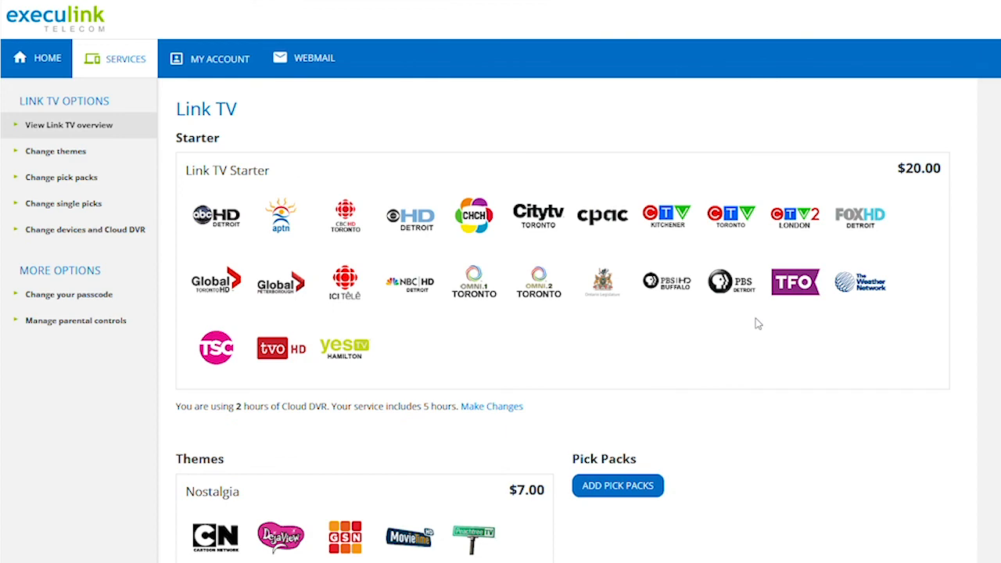